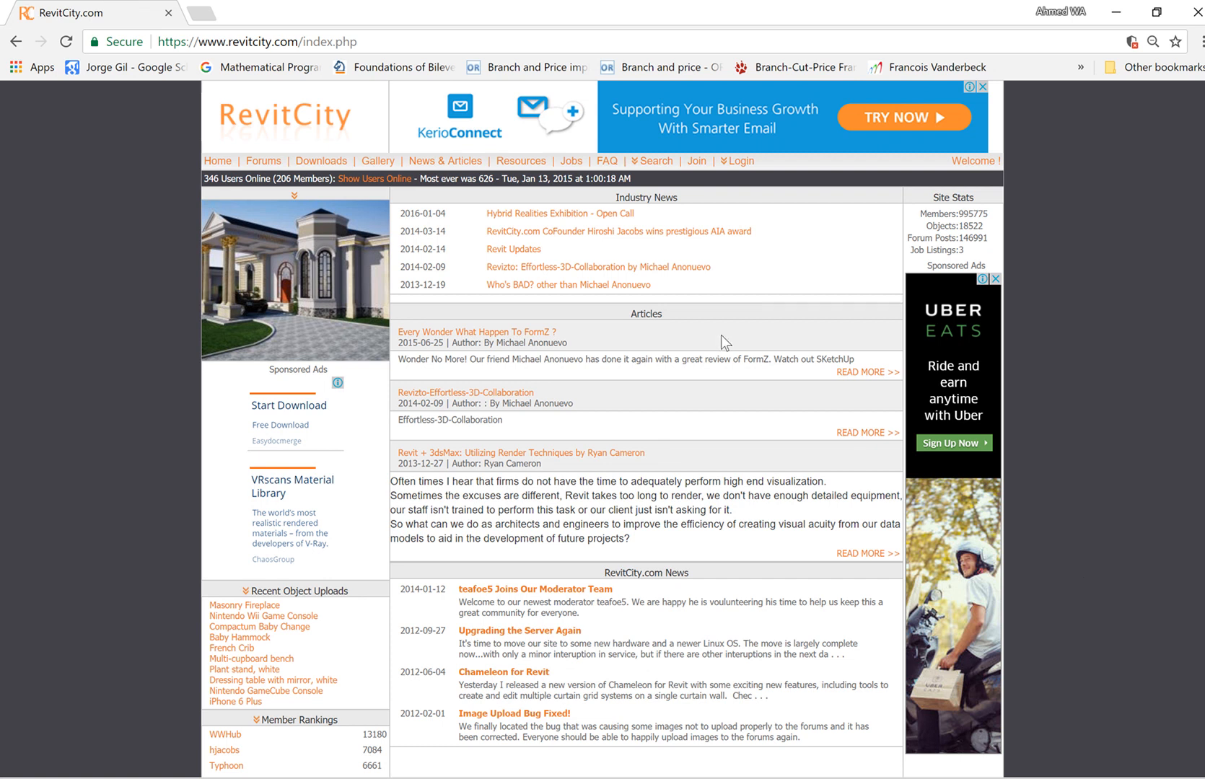
mouse_move(548, 250)
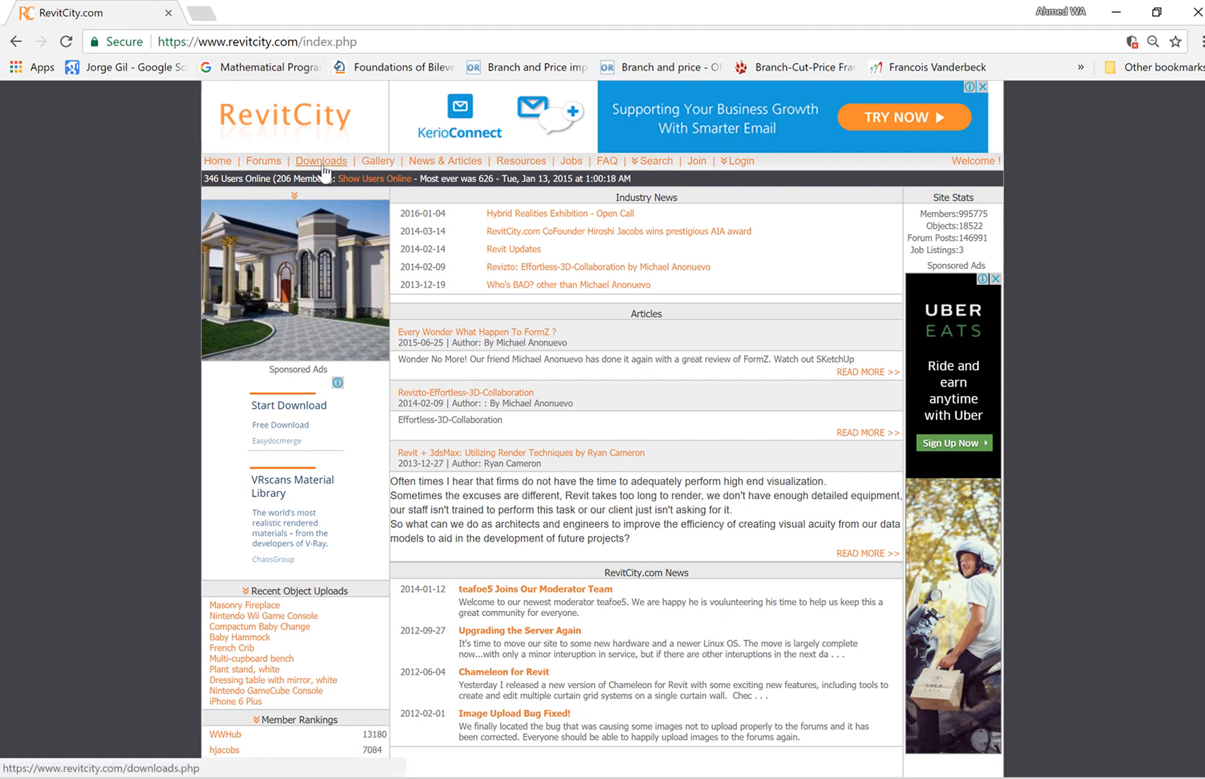
Step: Open the Downloads page from the RevitCity top navigation bar
left_click(321, 161)
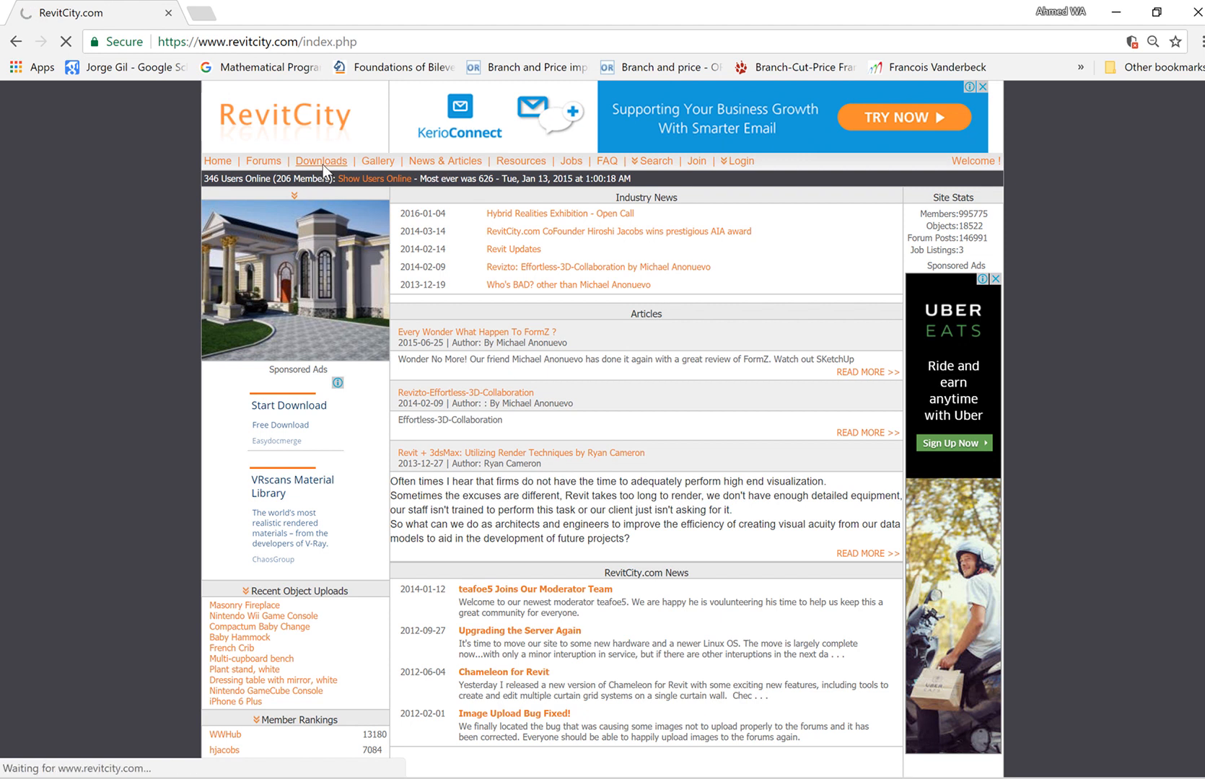
Step: Enter 'Mixer' in the Downloads page's Keyword(s) search field
left_click(321, 160)
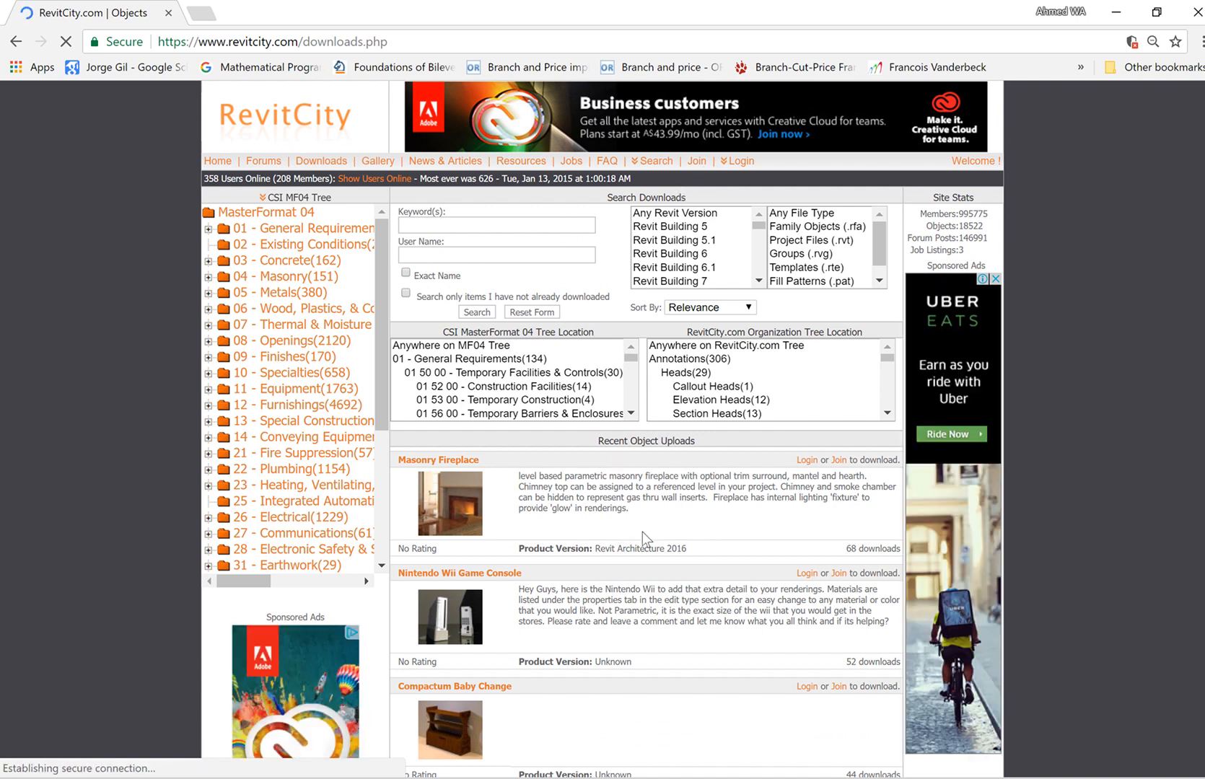
left_click(496, 225)
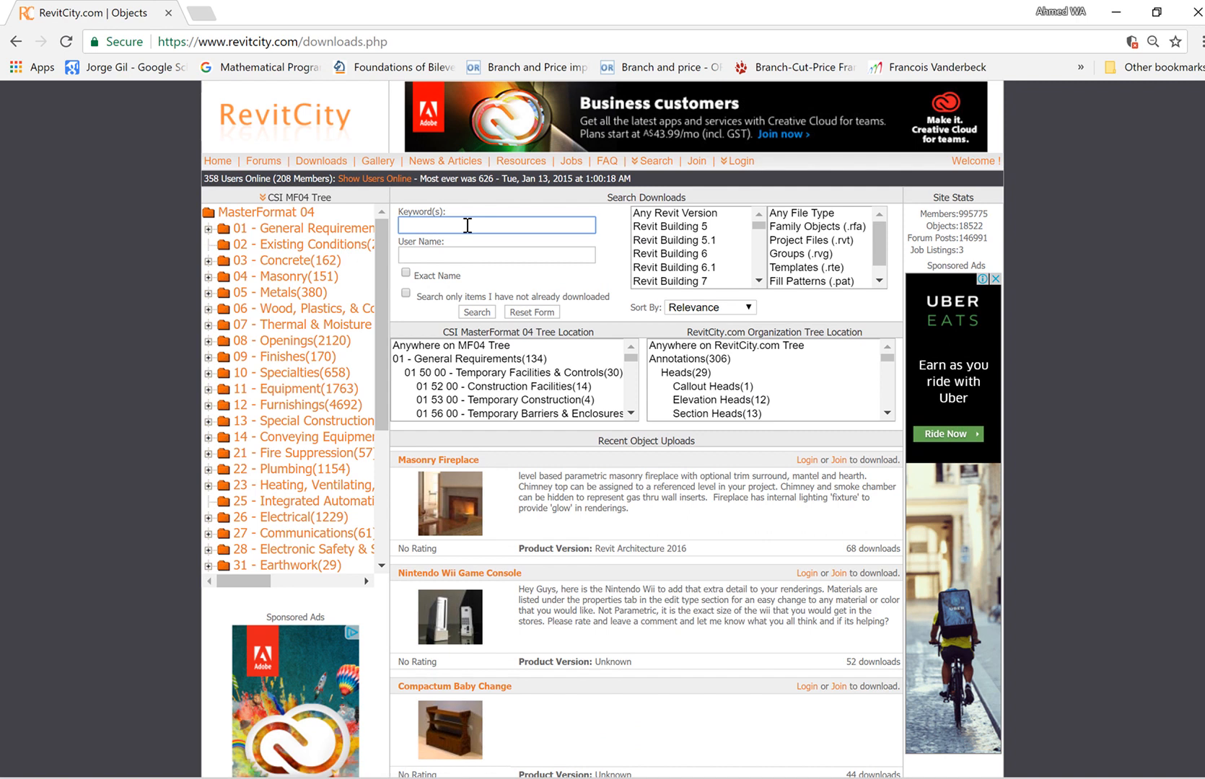
type("Tr")
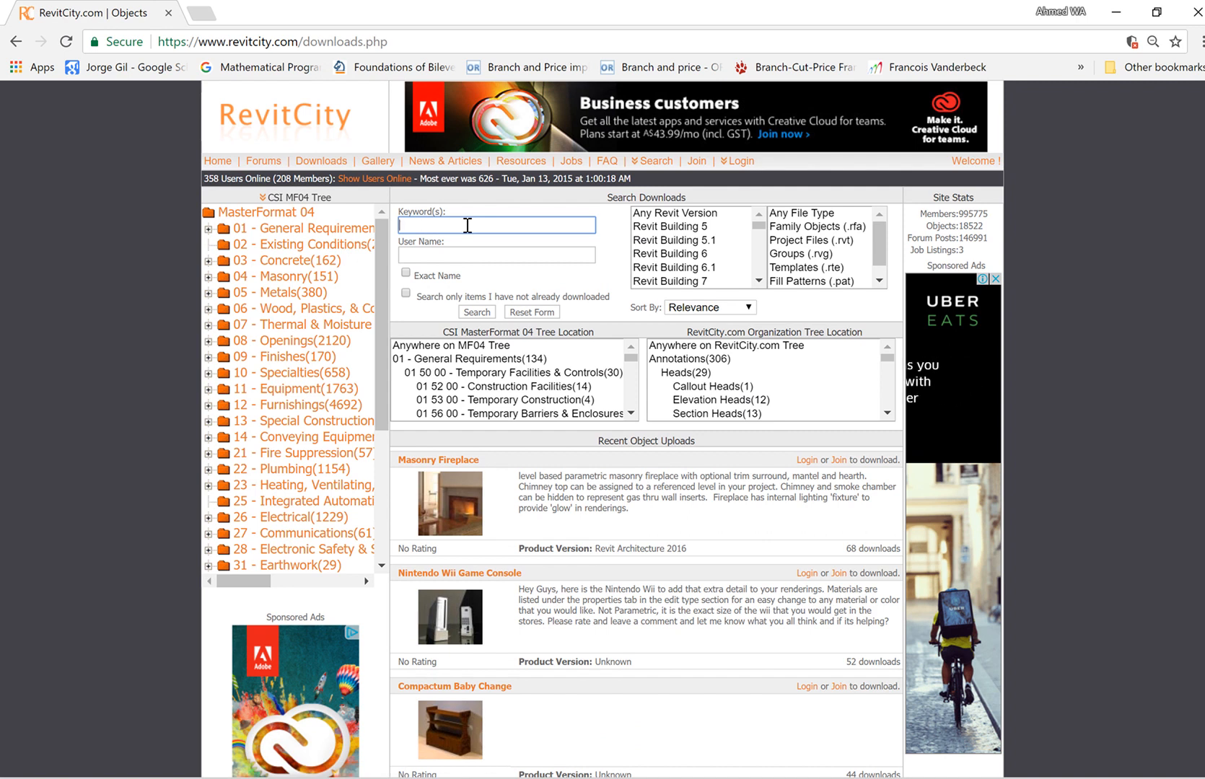
type("Mixer")
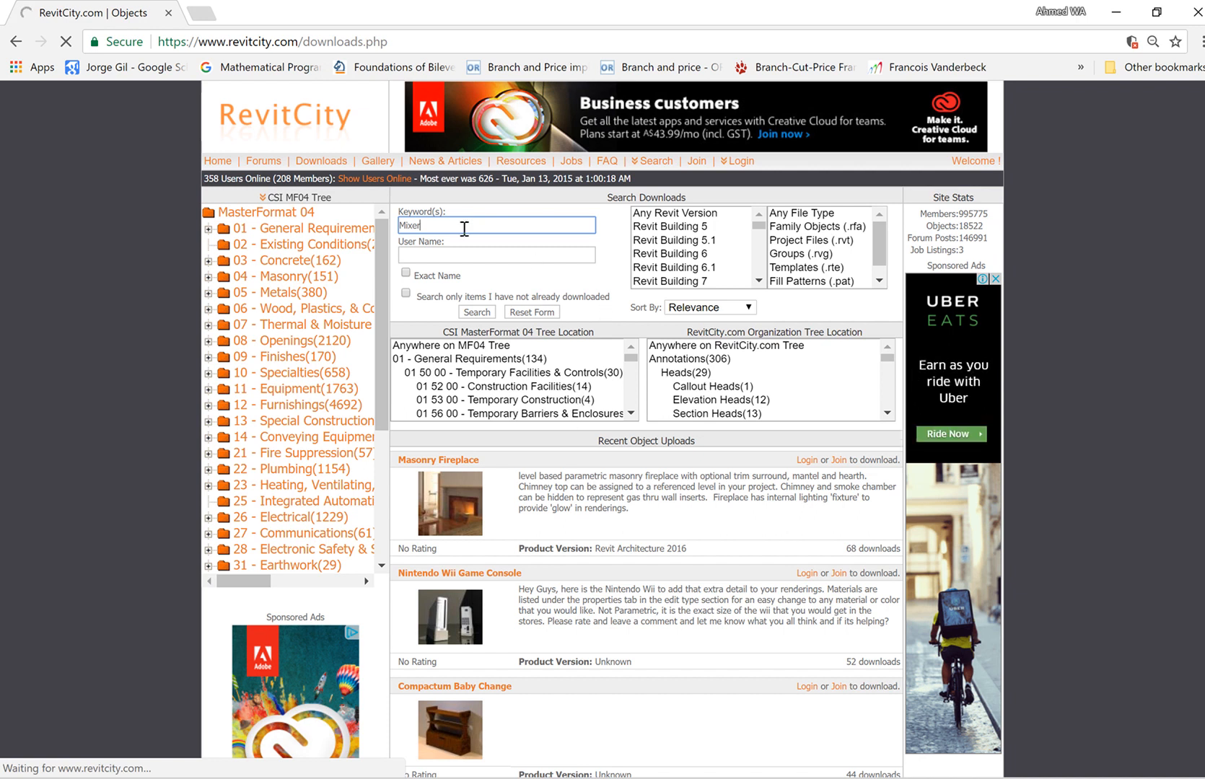
mouse_move(559, 692)
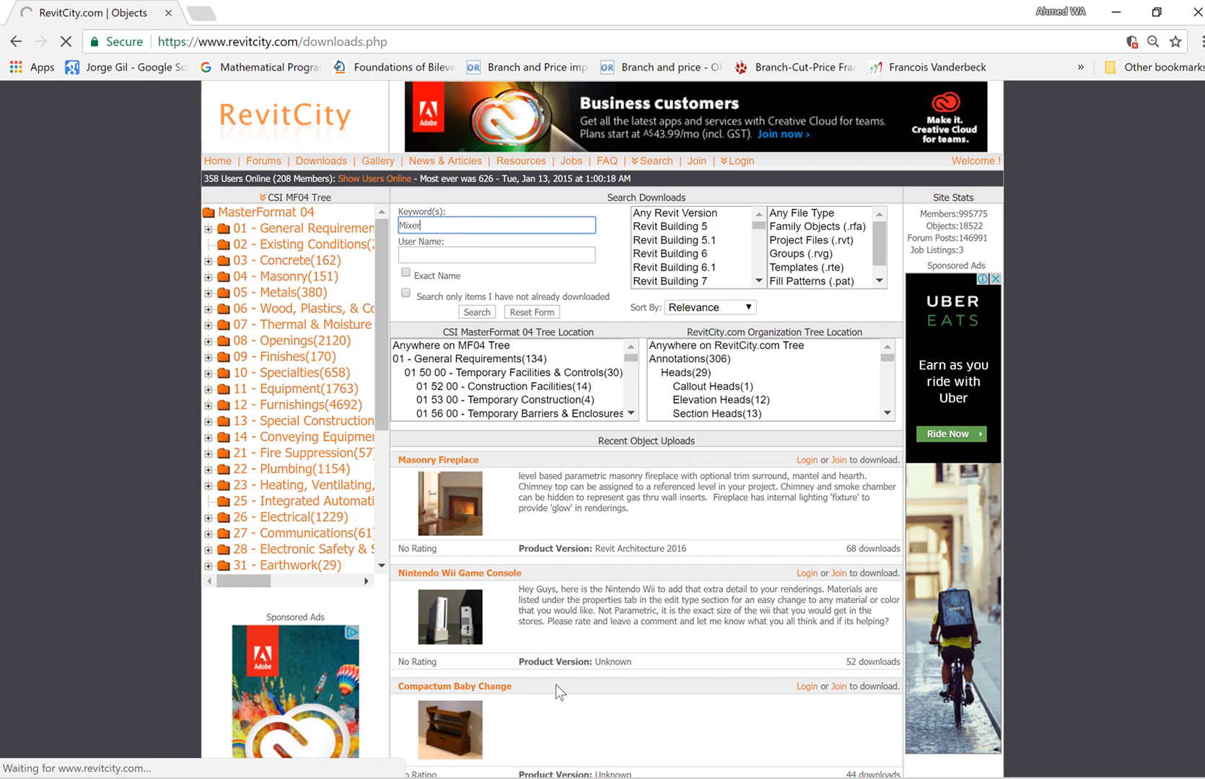
Step: Search downloads for 'Mixer' and scroll through the results, including Concrete mixer - concretadora
left_click(474, 311)
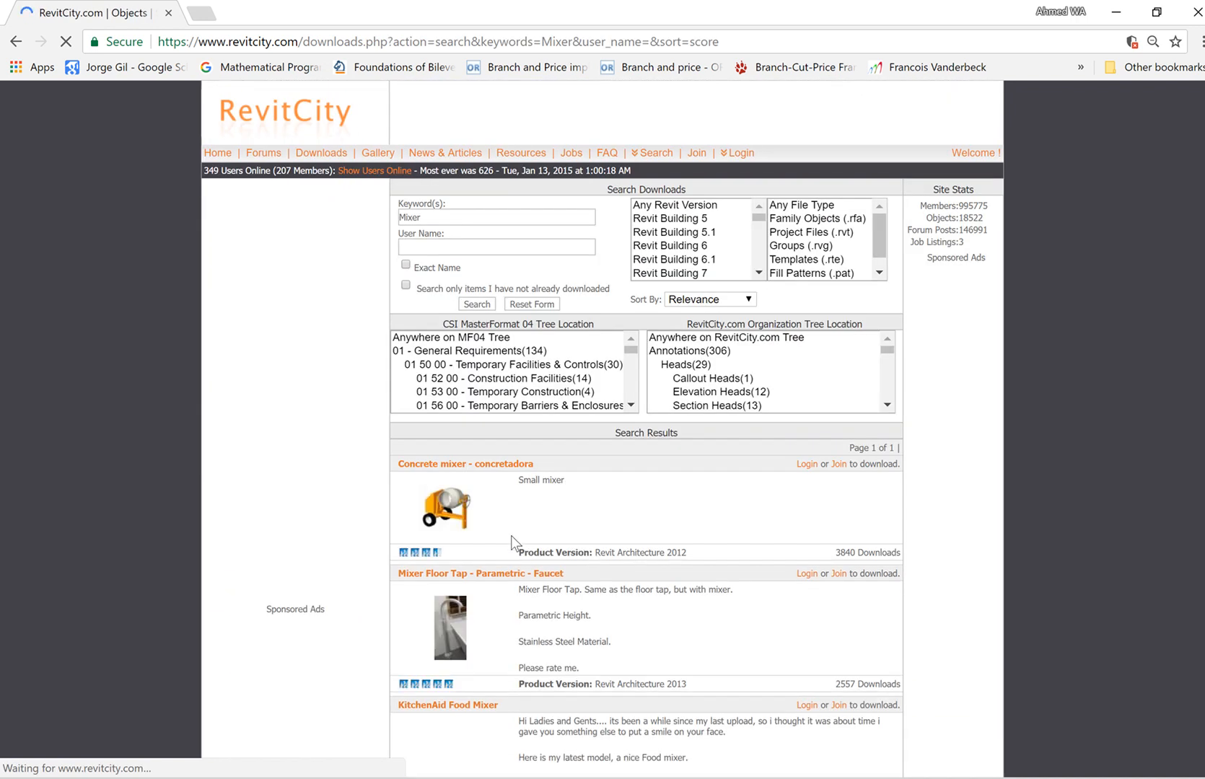
scroll("down", 3)
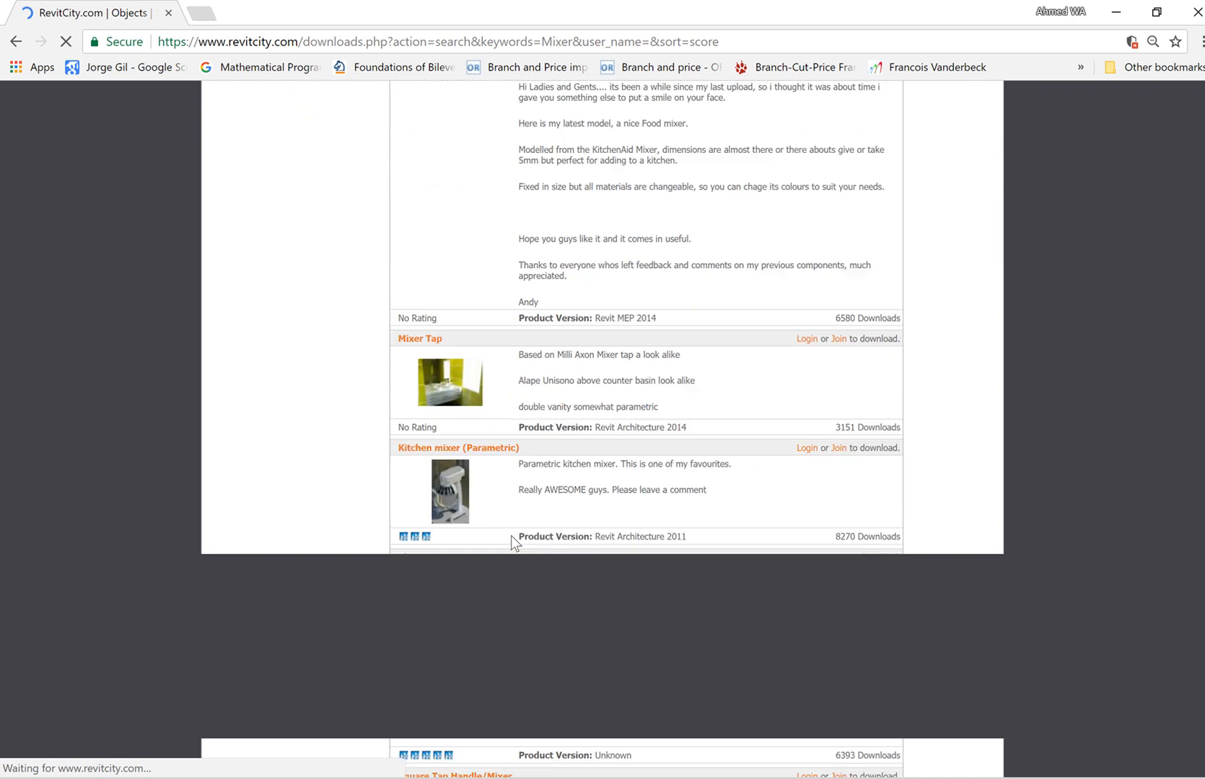
scroll("up", 3)
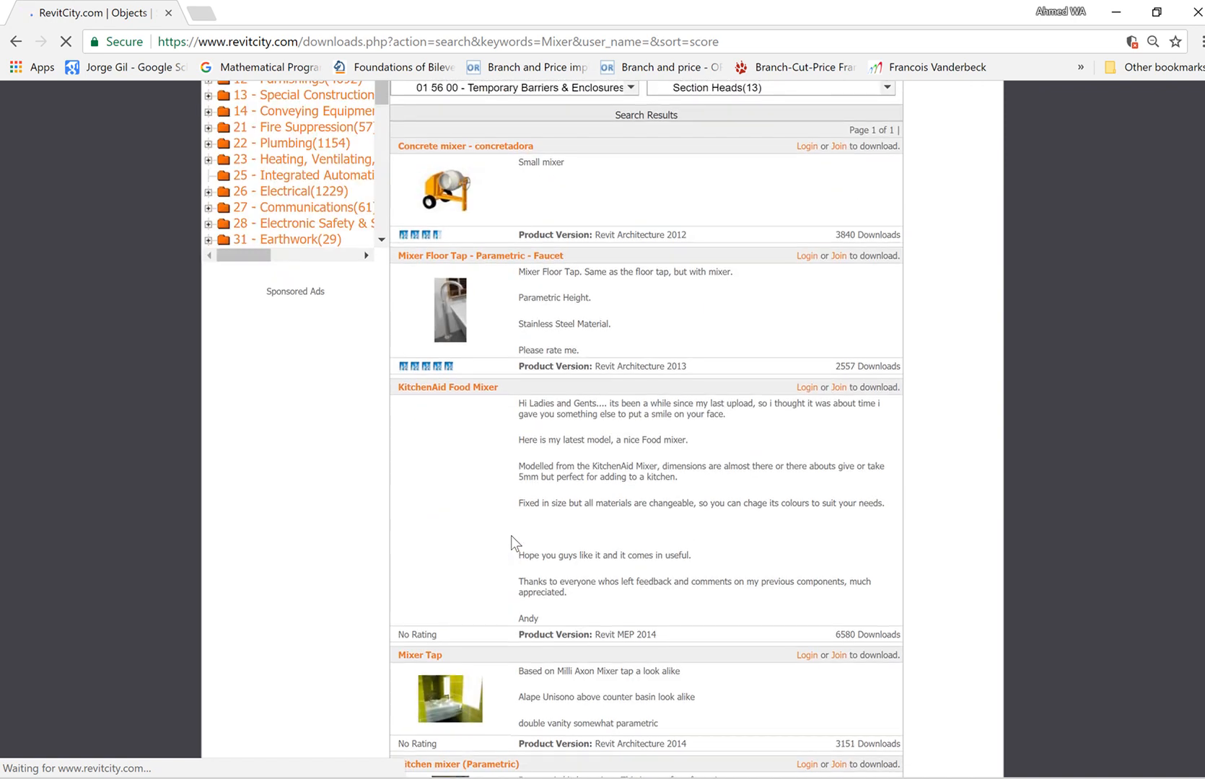
scroll("up", 3)
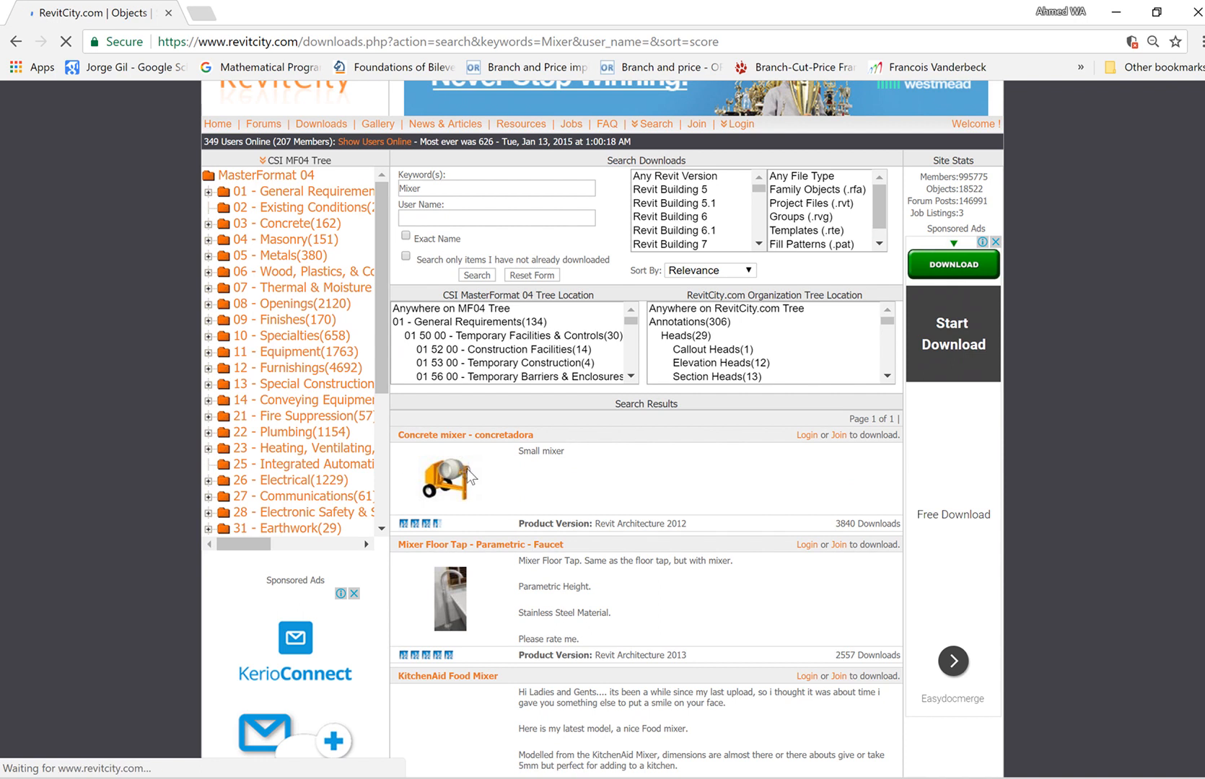
scroll("down", 3)
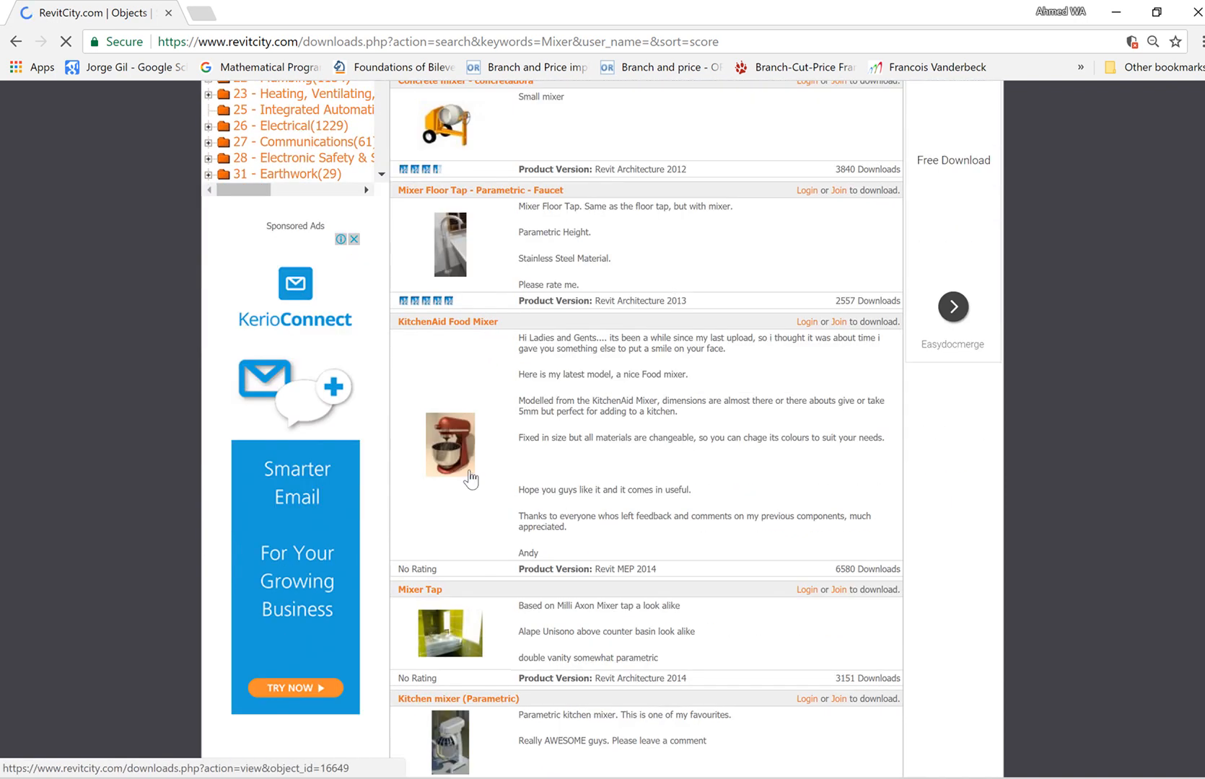
scroll("up", 3)
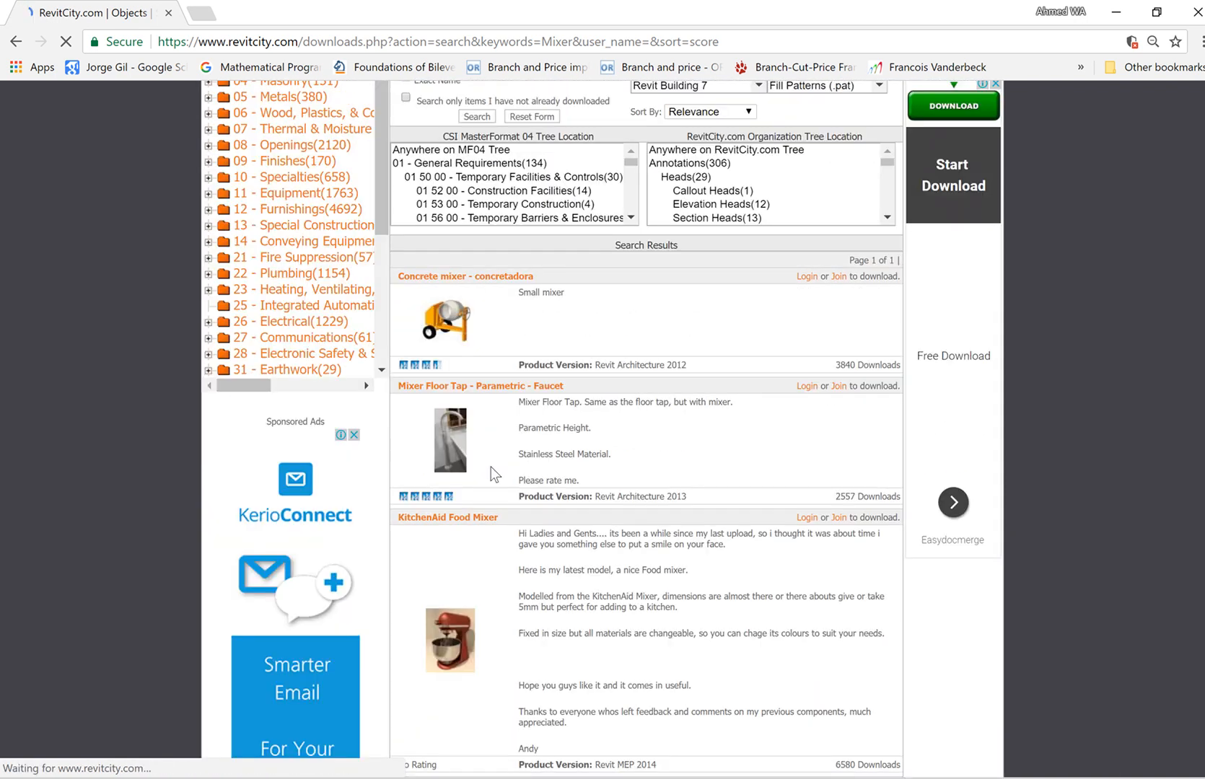
scroll("up", 3)
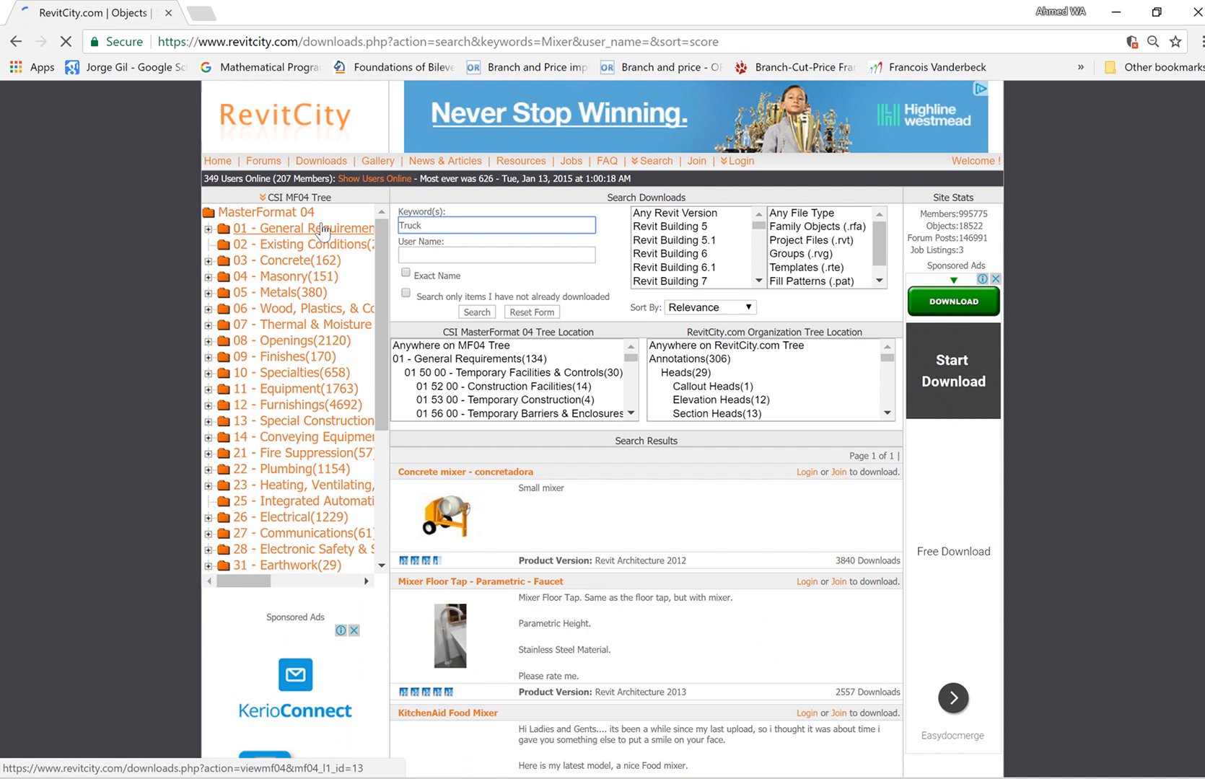
Step: Search downloads for 'Truck' and scroll the results down to Concrete Truck
left_click(475, 312)
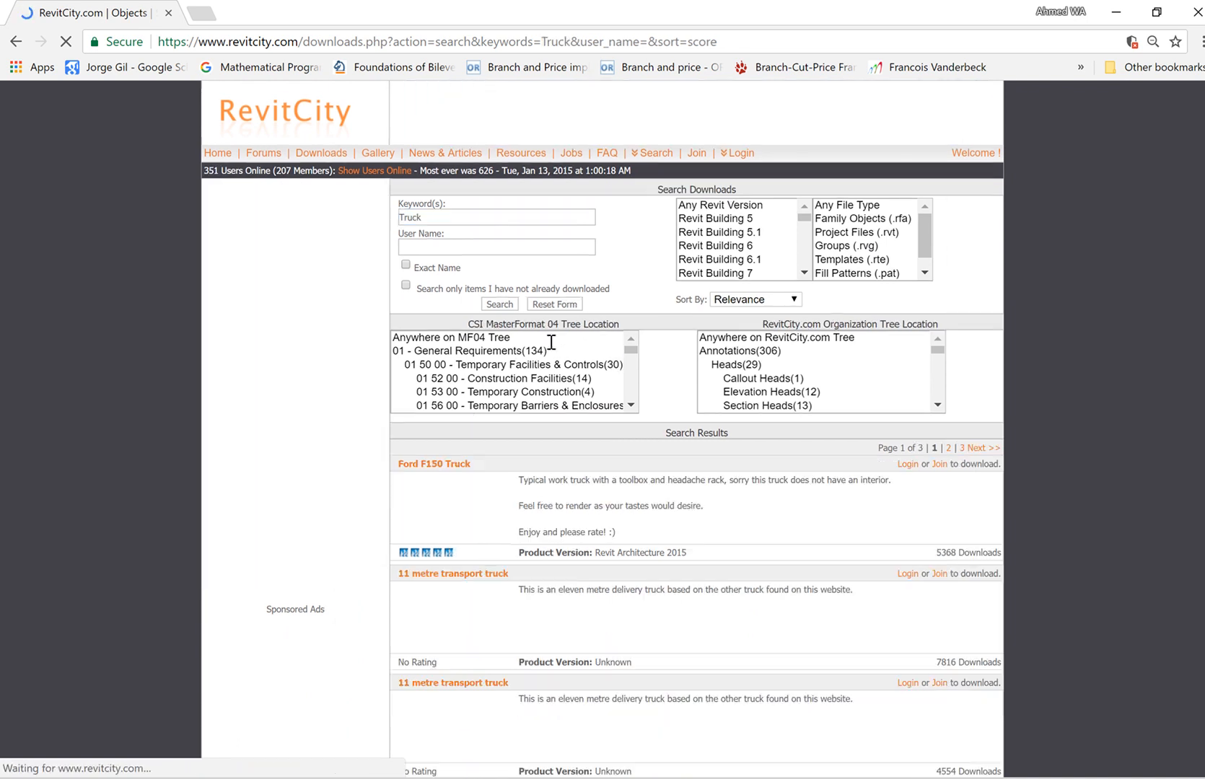
scroll("down", 3)
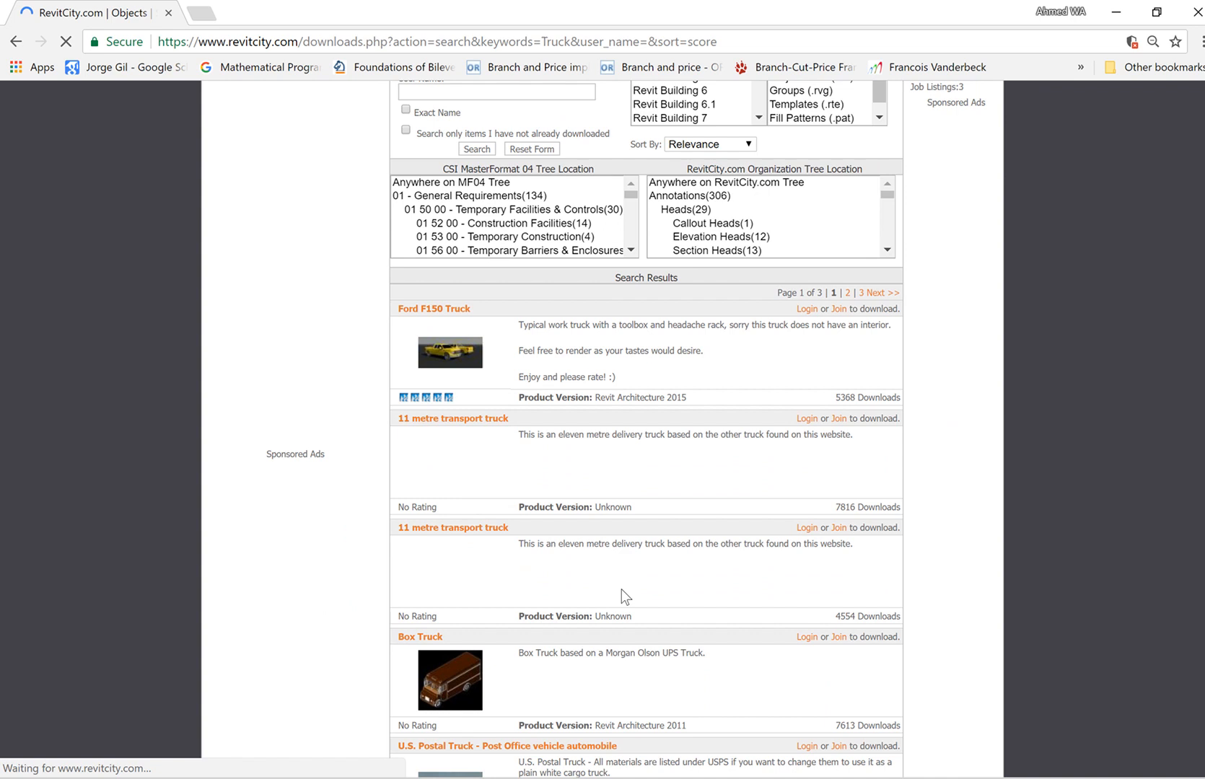
scroll("down", 3)
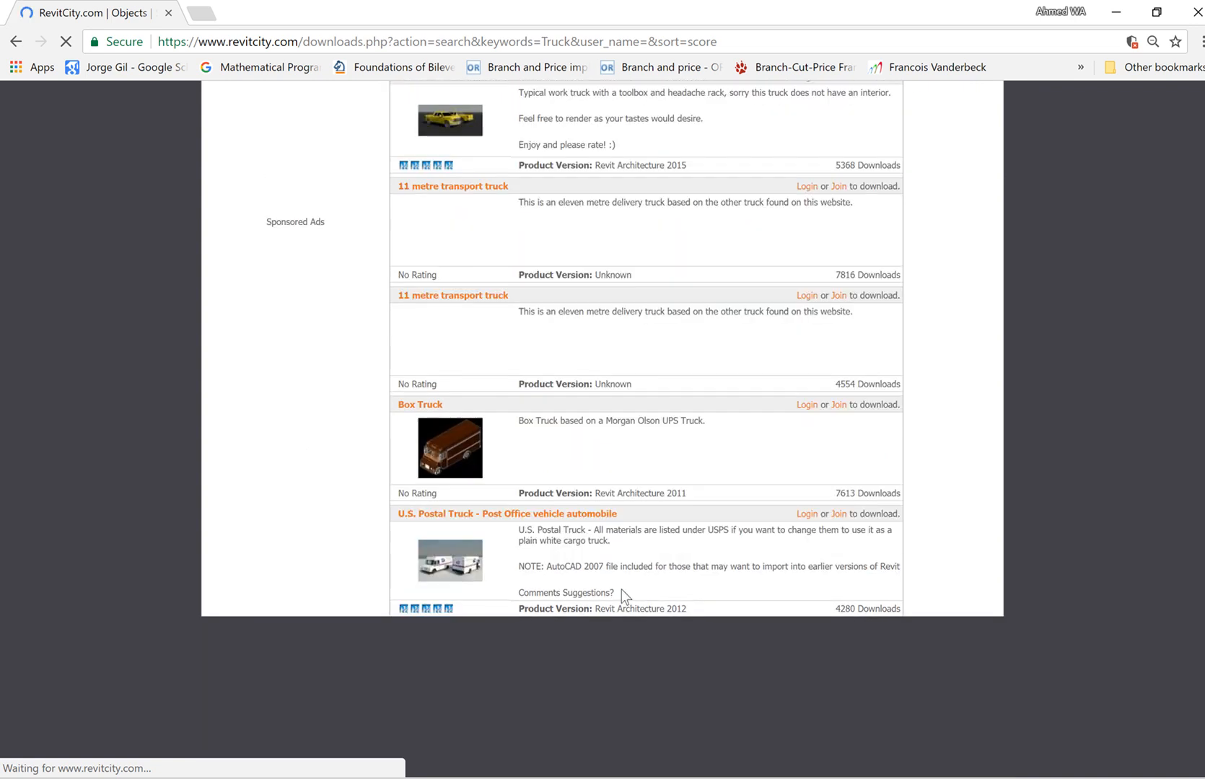
scroll("up", 3)
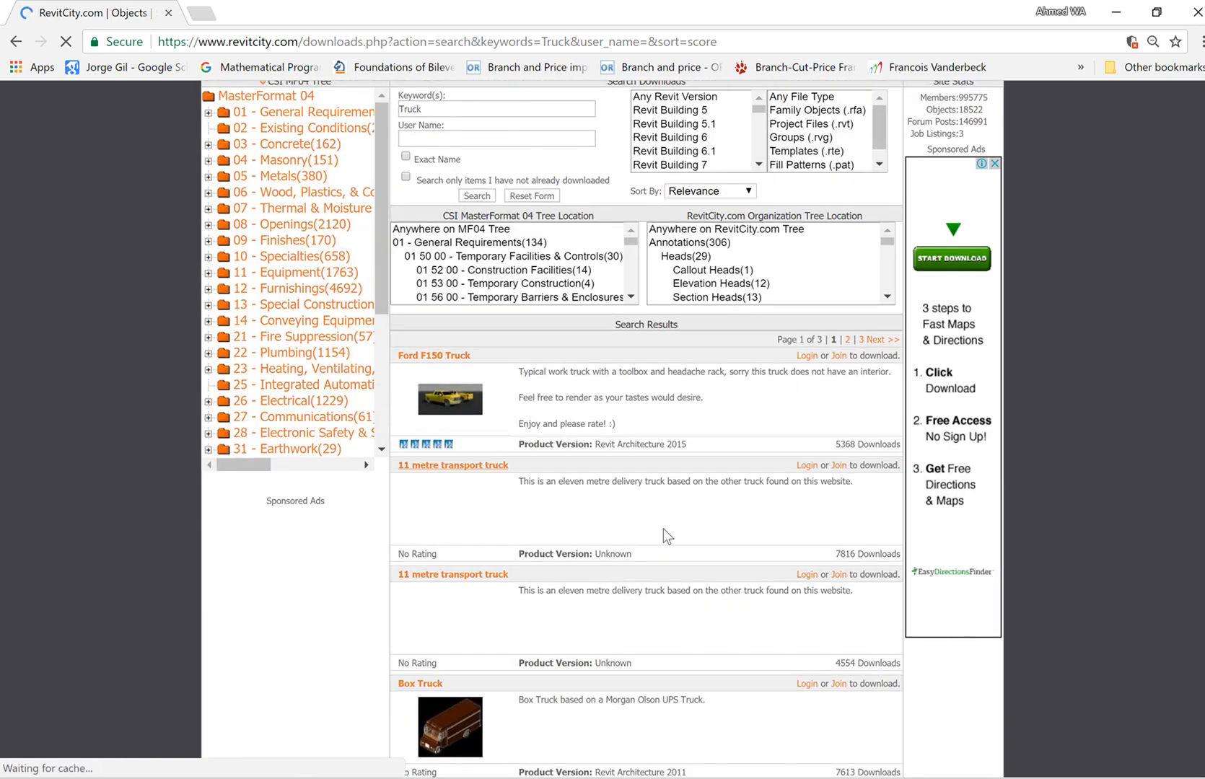
scroll("down", 3)
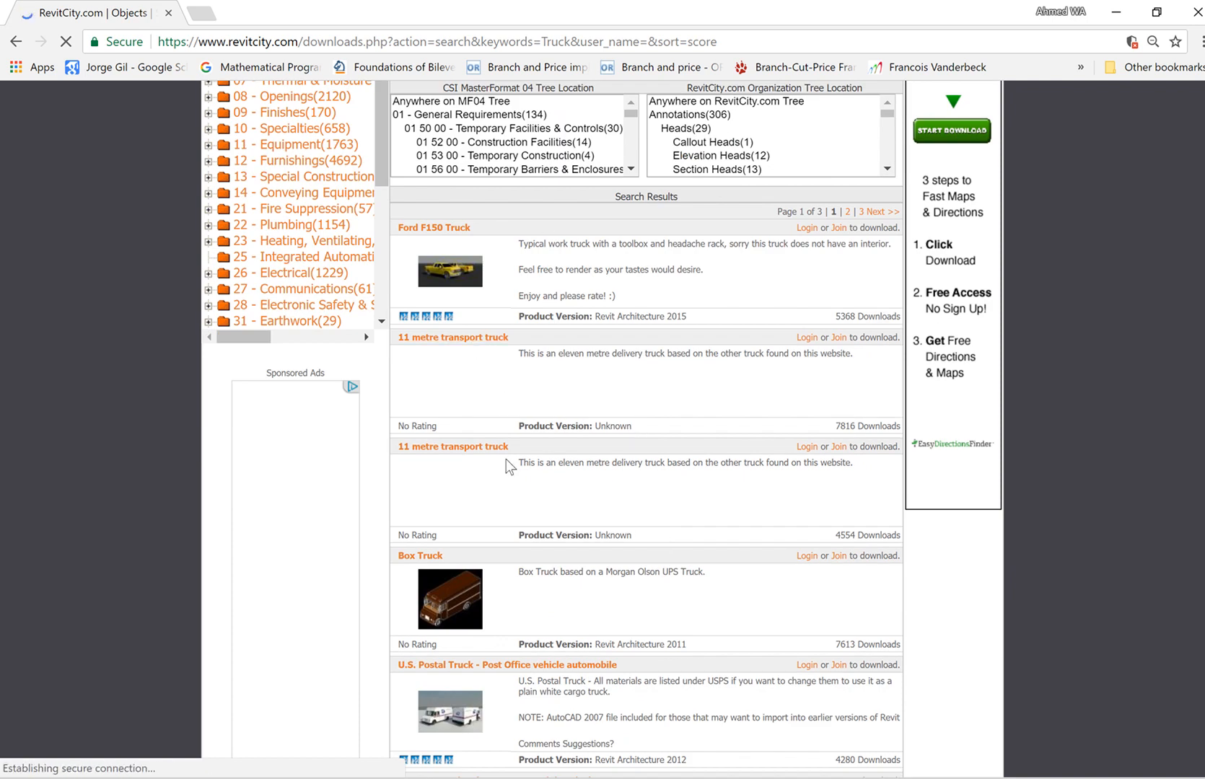
scroll("down", 3)
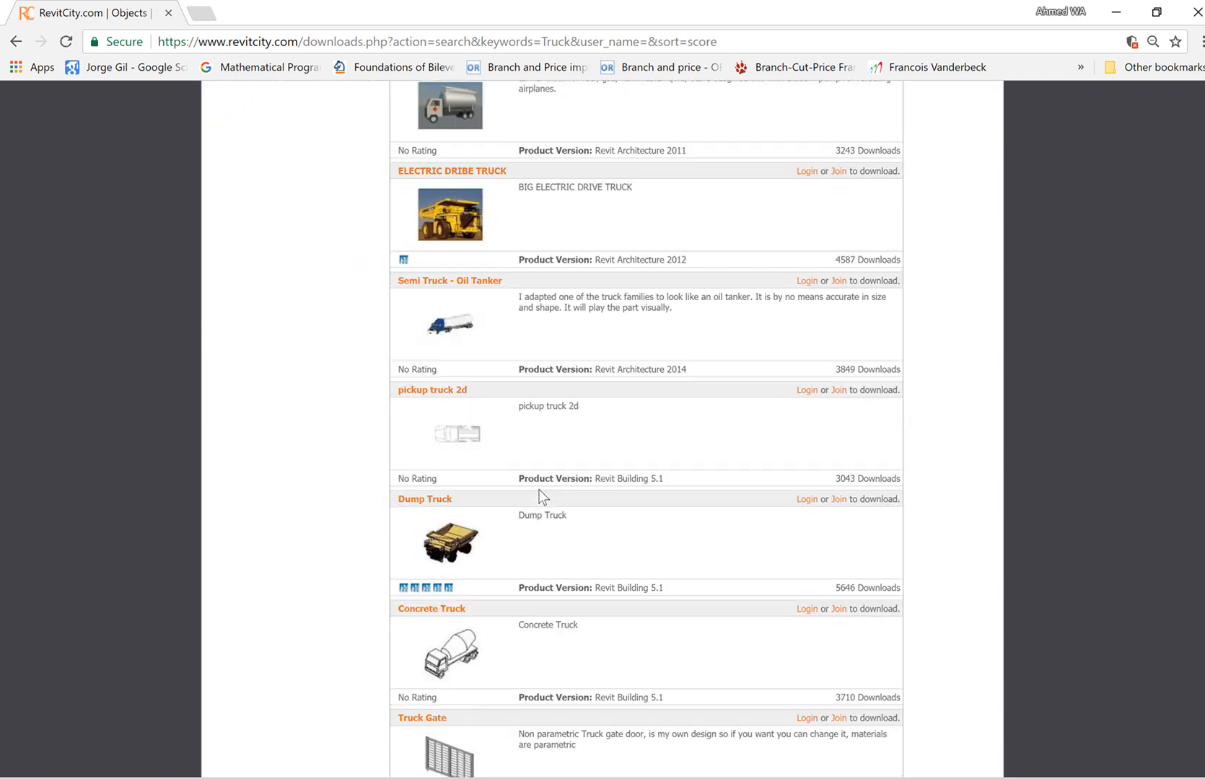
scroll("down", 3)
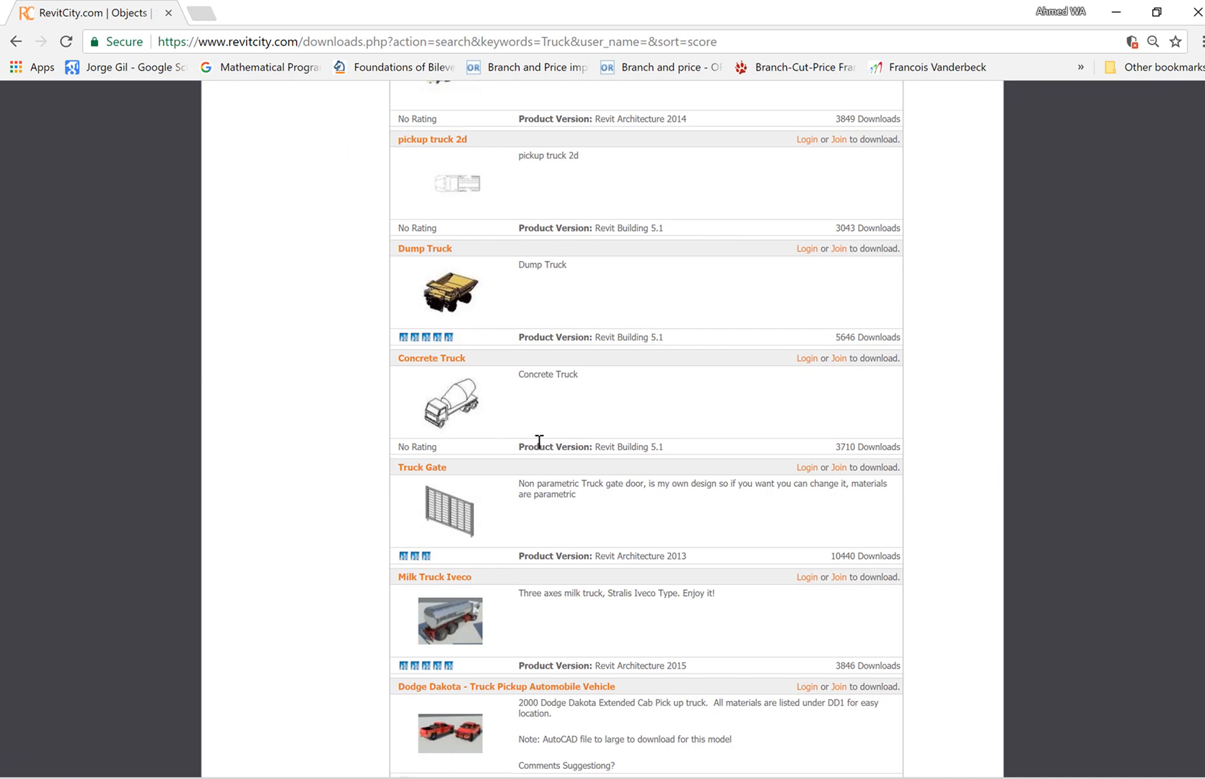
mouse_move(569, 420)
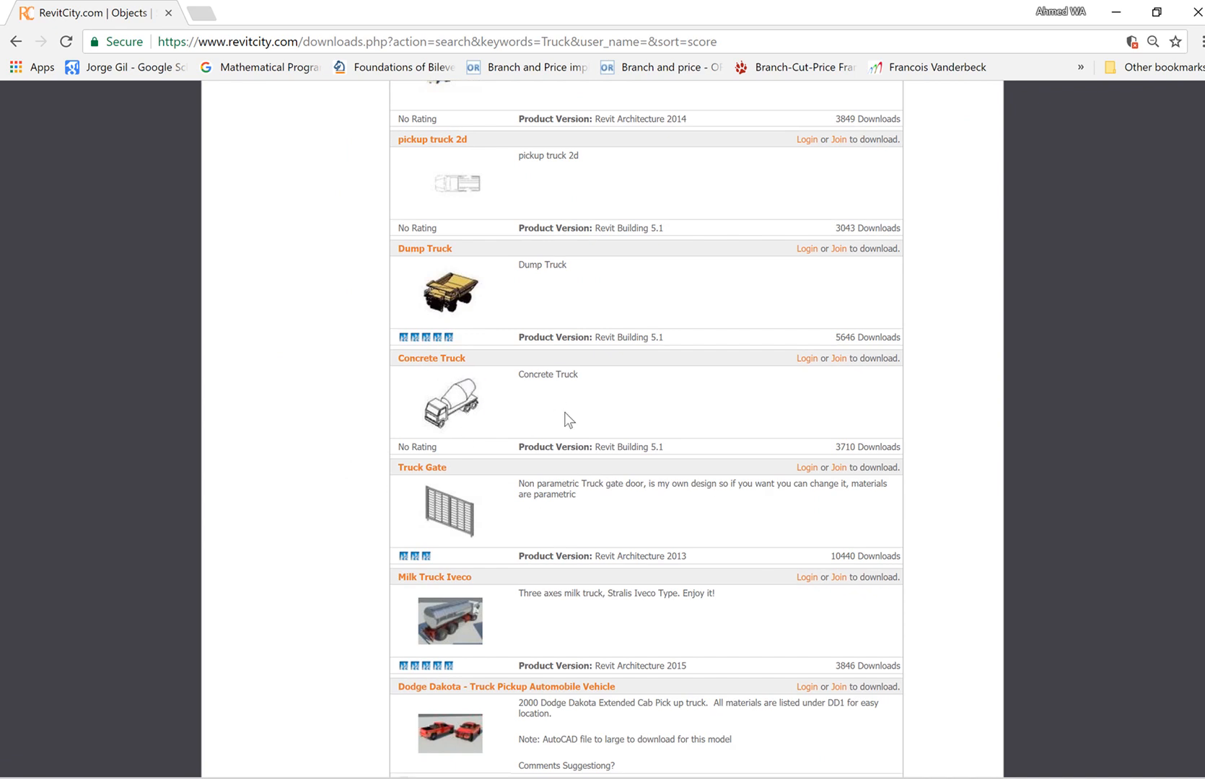
mouse_move(553, 405)
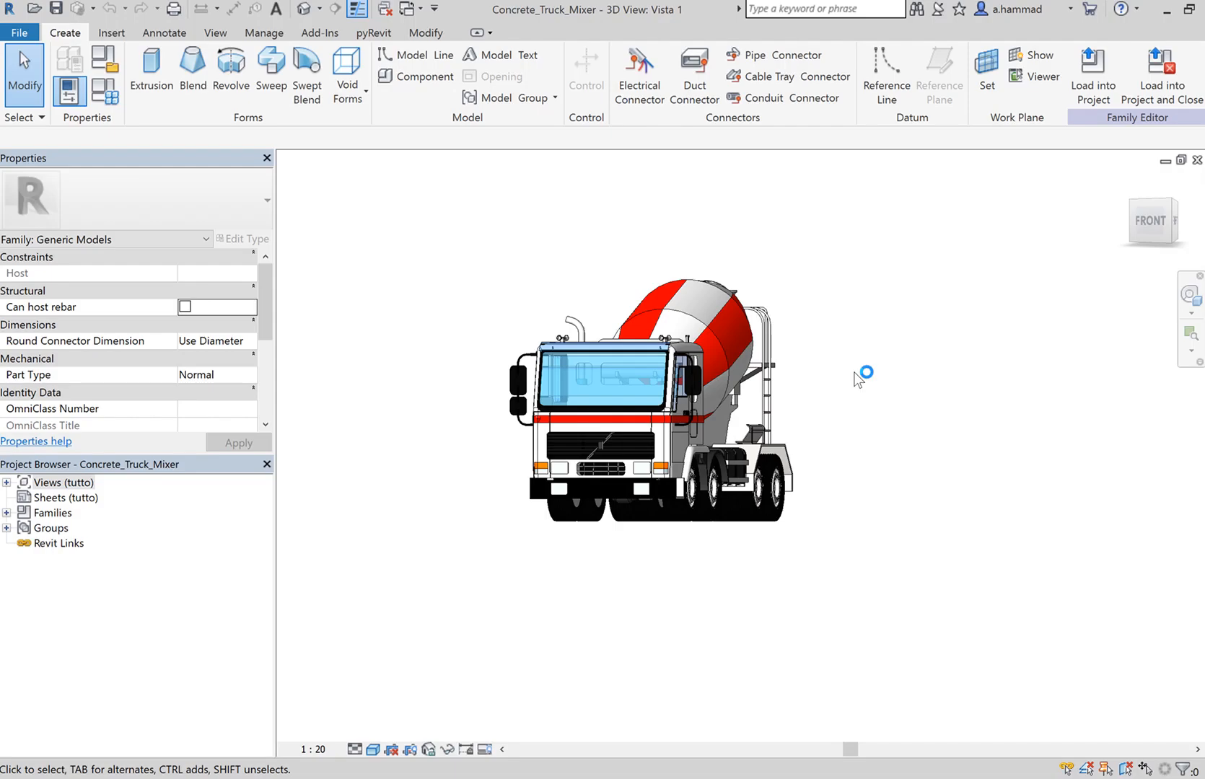
mouse_move(568, 192)
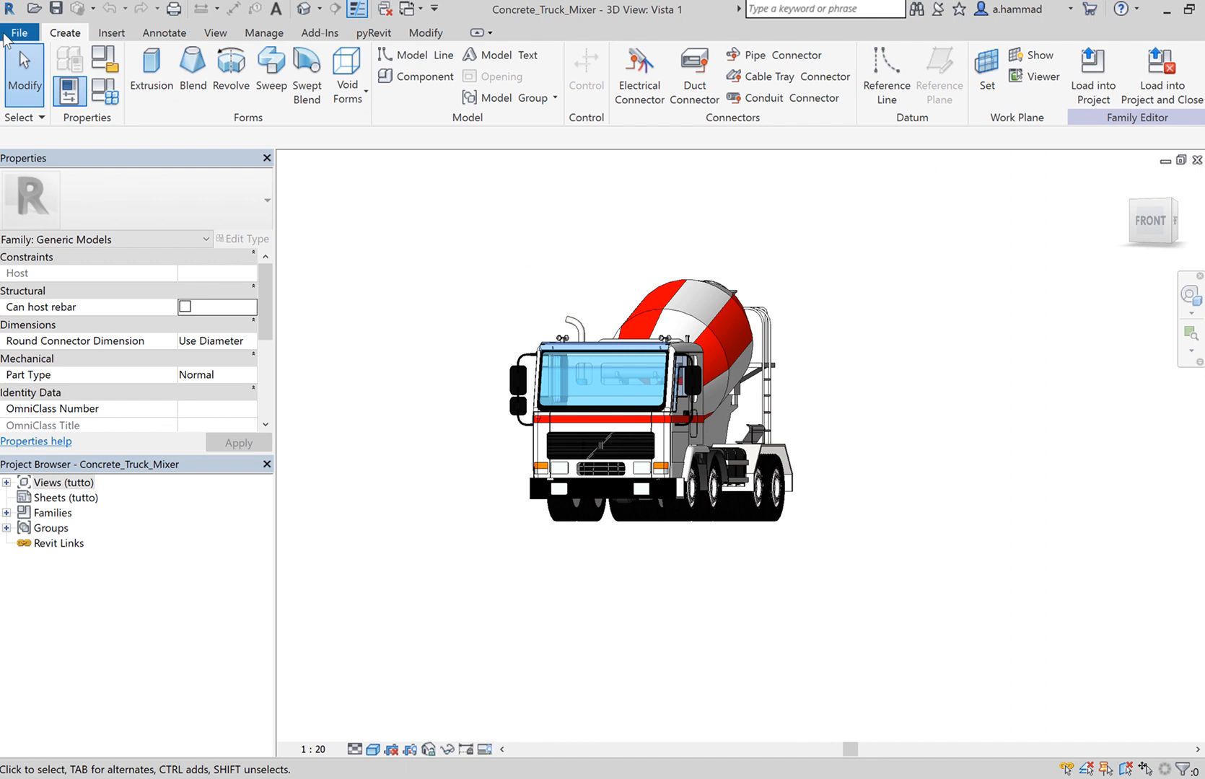
Step: Show the Revit File menu's Export formats, including Navisworks NWC
left_click(20, 32)
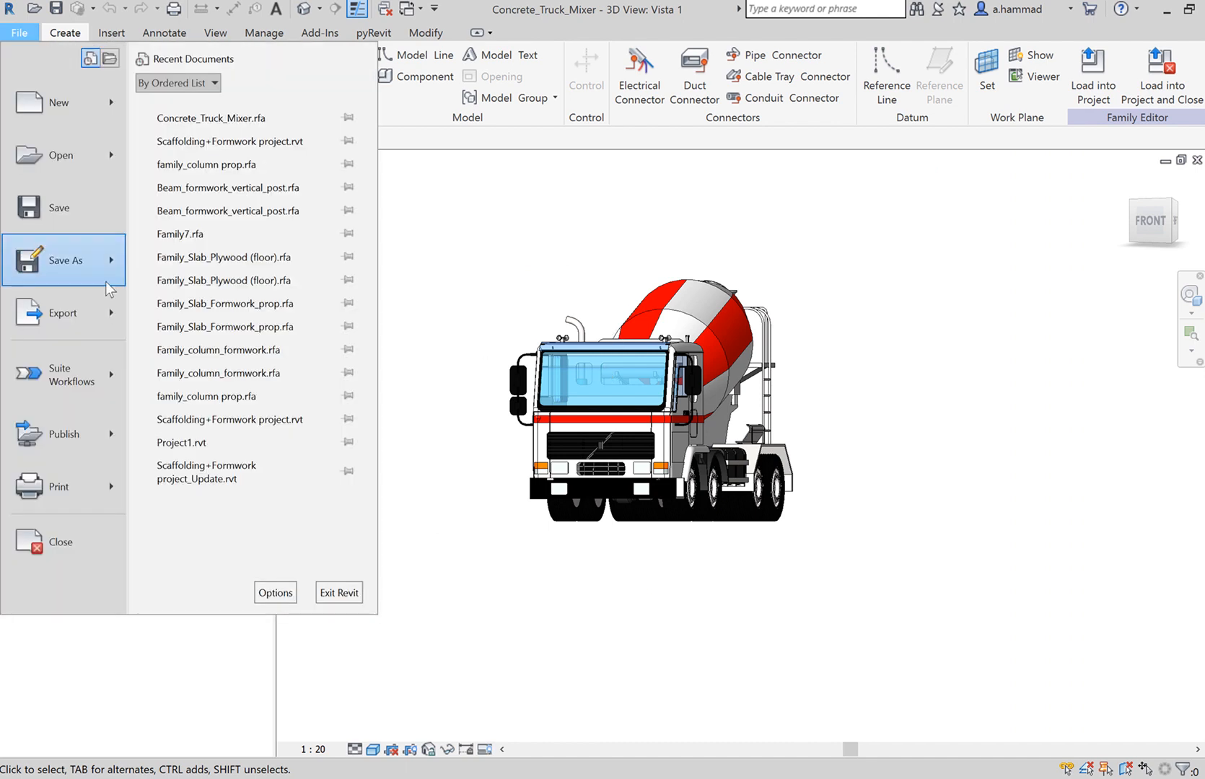
left_click(63, 312)
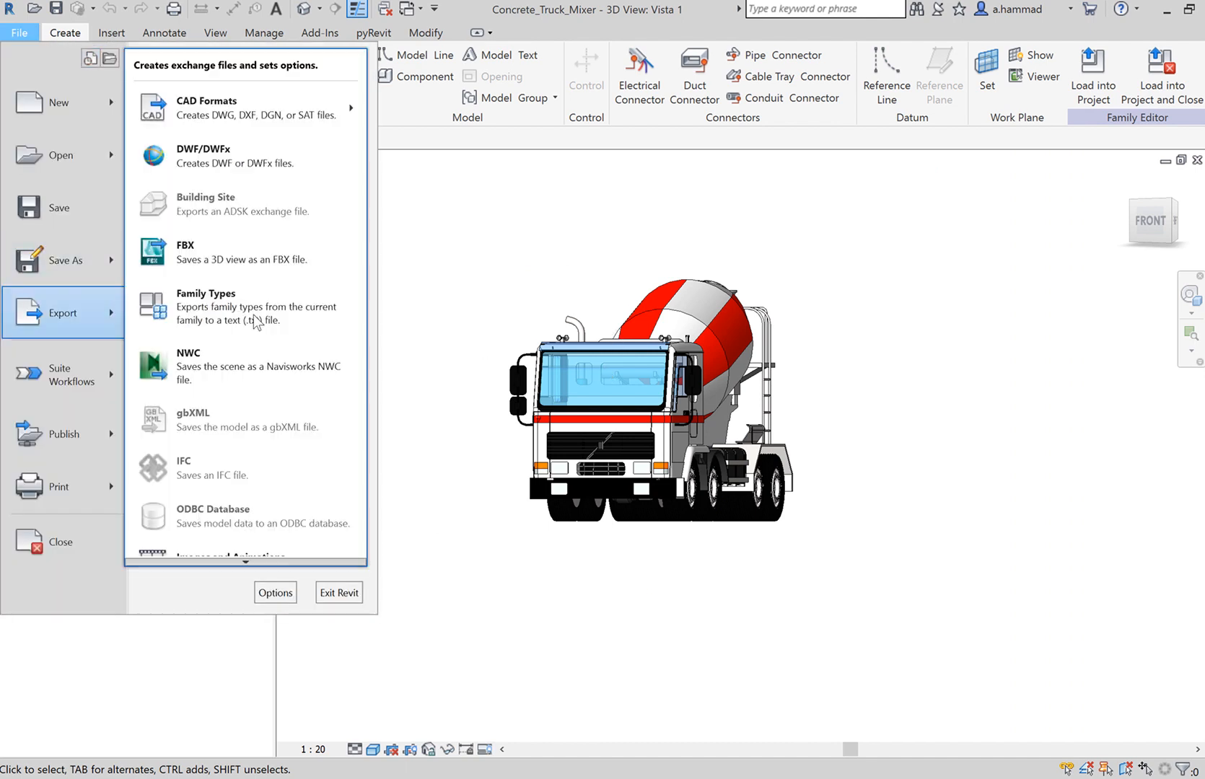
mouse_move(243, 365)
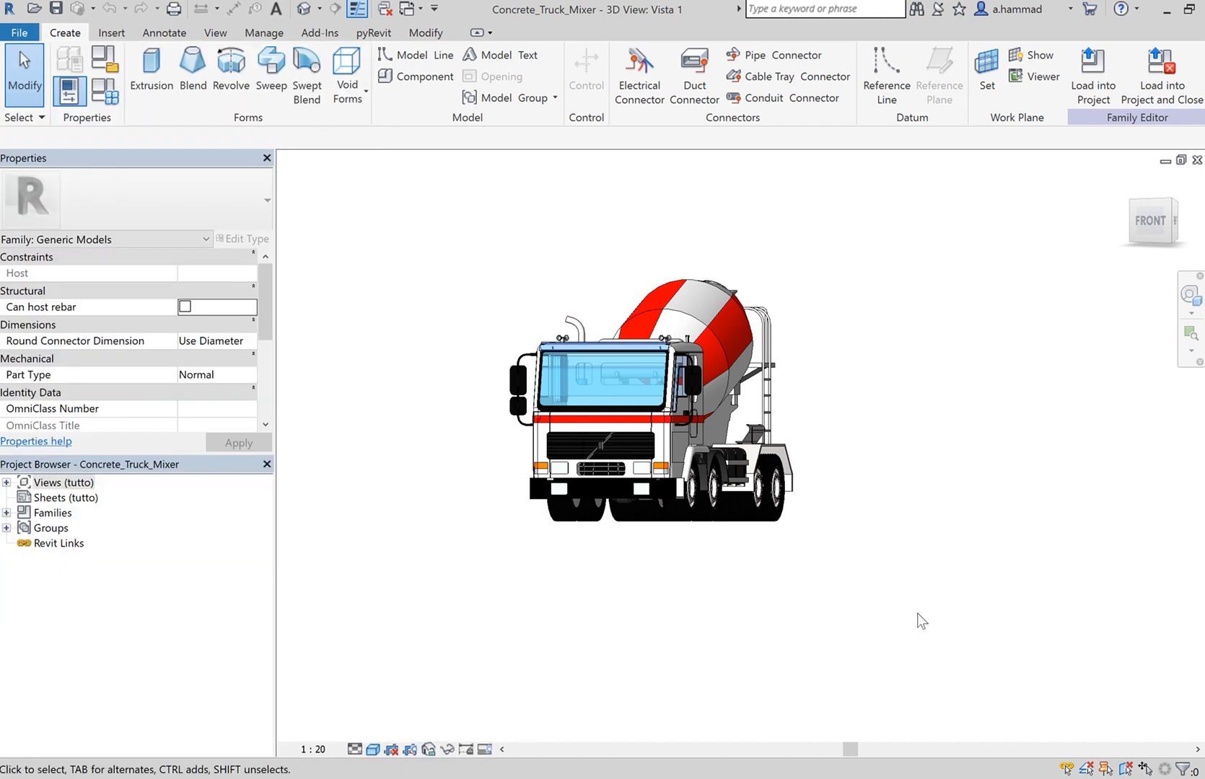
mouse_move(696, 248)
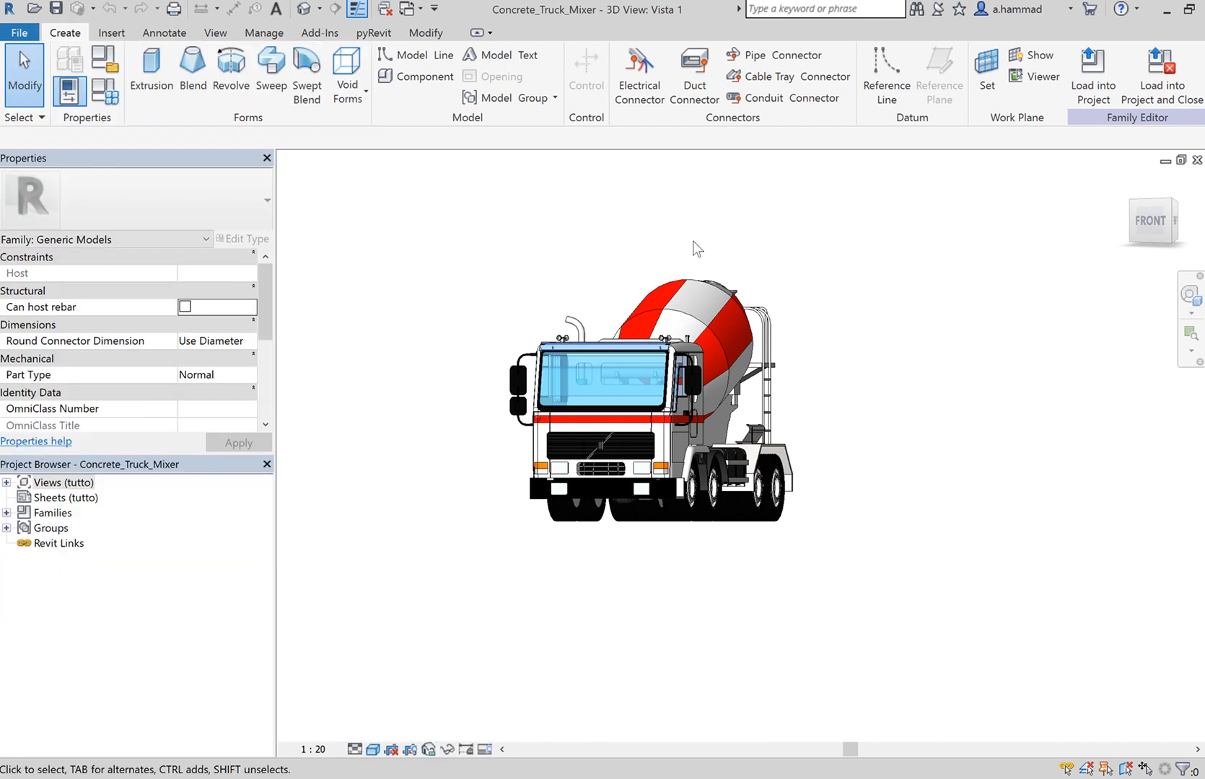
mouse_move(984, 486)
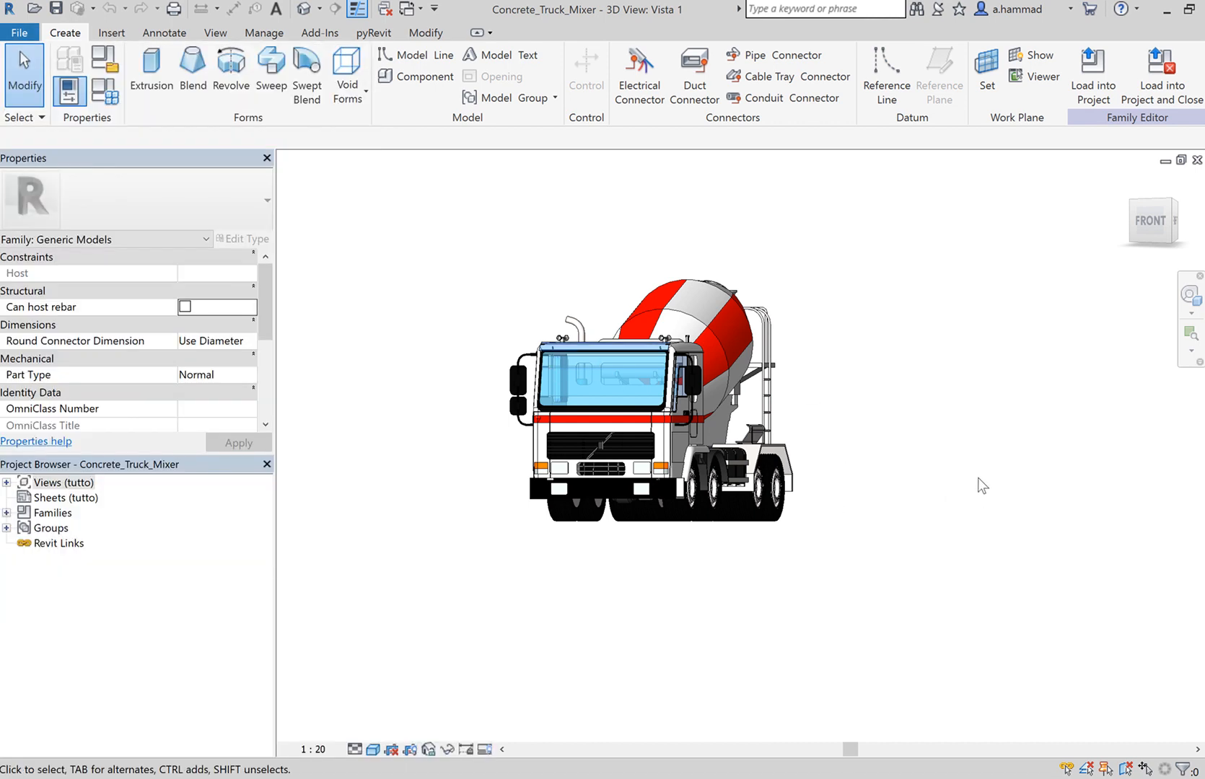
mouse_move(859, 336)
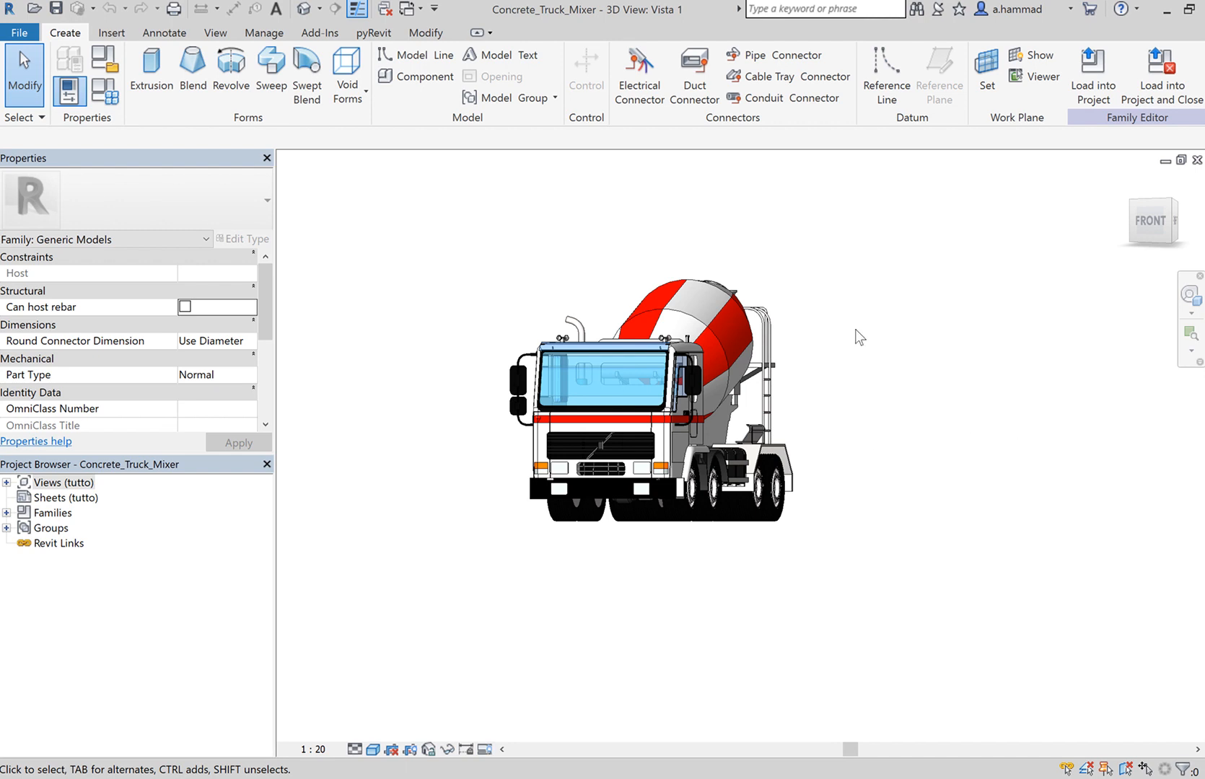
mouse_move(911, 439)
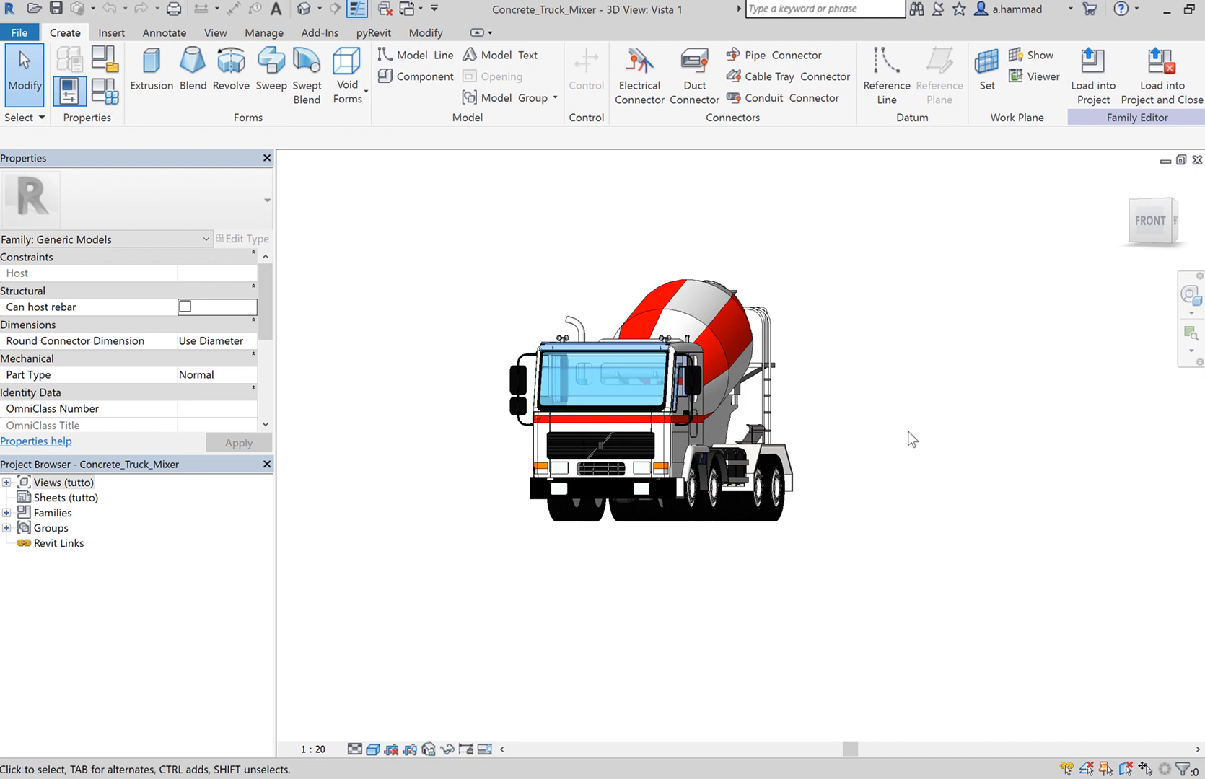
mouse_move(1022, 500)
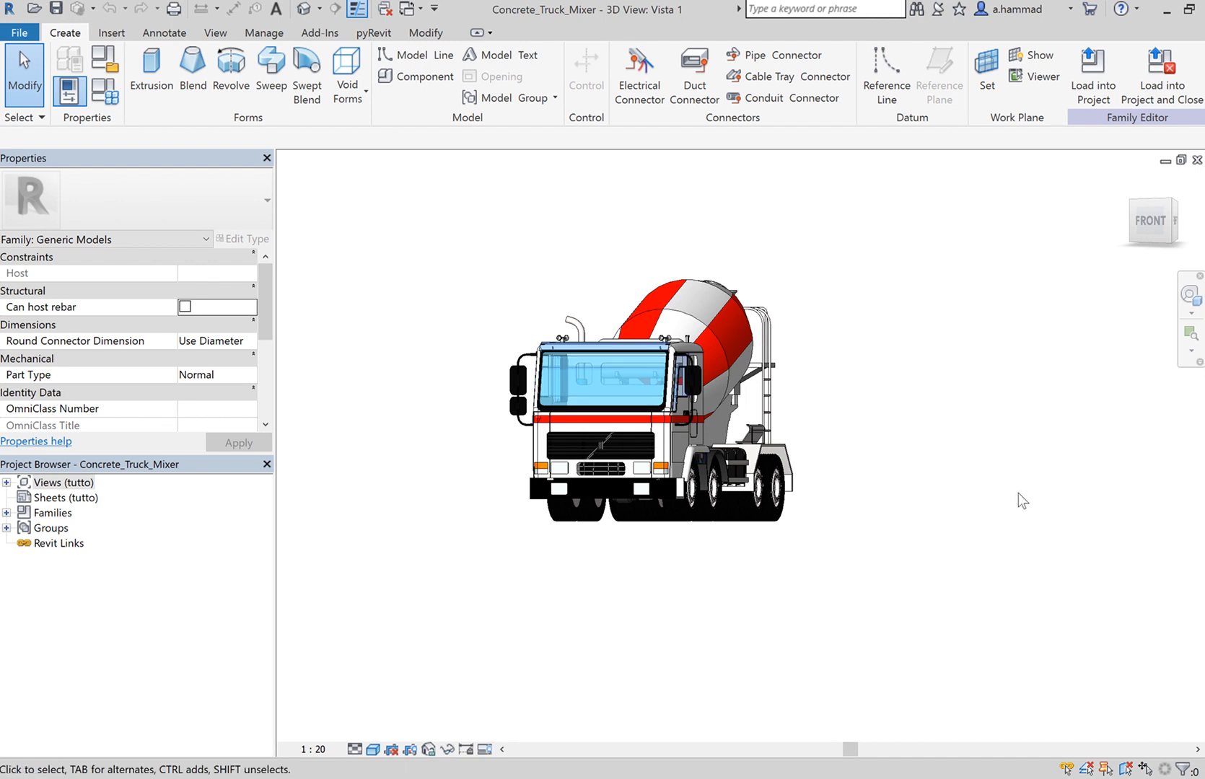